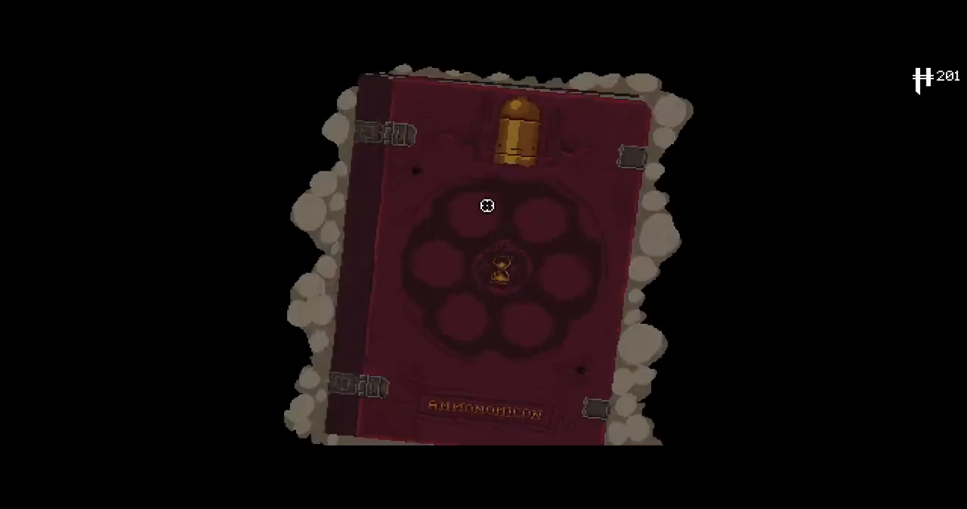
Close the Ammonomicon and land back on the pause menu.
key(Escape)
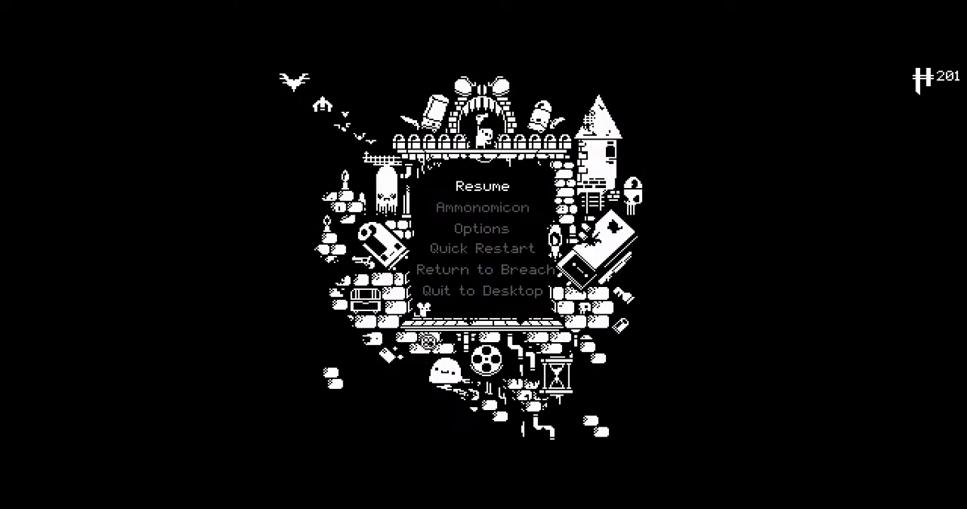
click(481, 228)
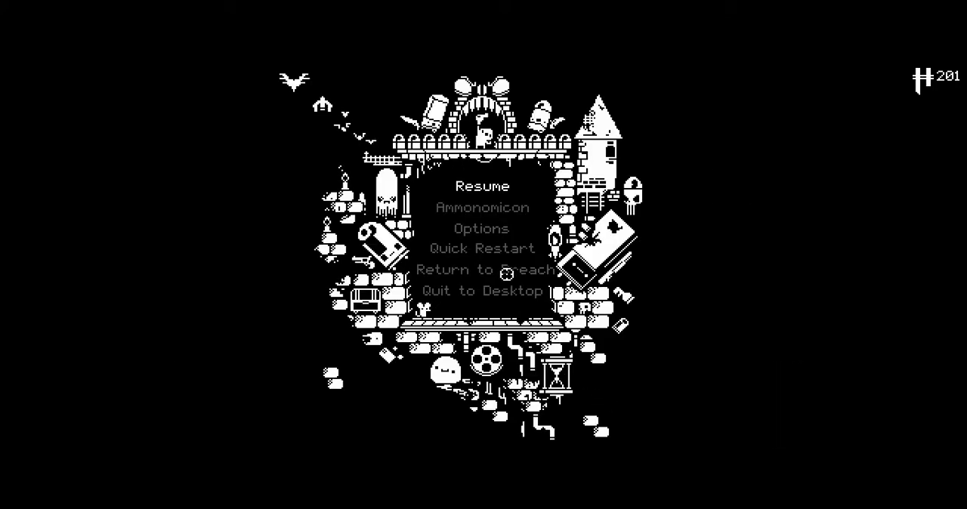
Resume the run and fight the enemies in the first-floor room.
click(482, 186)
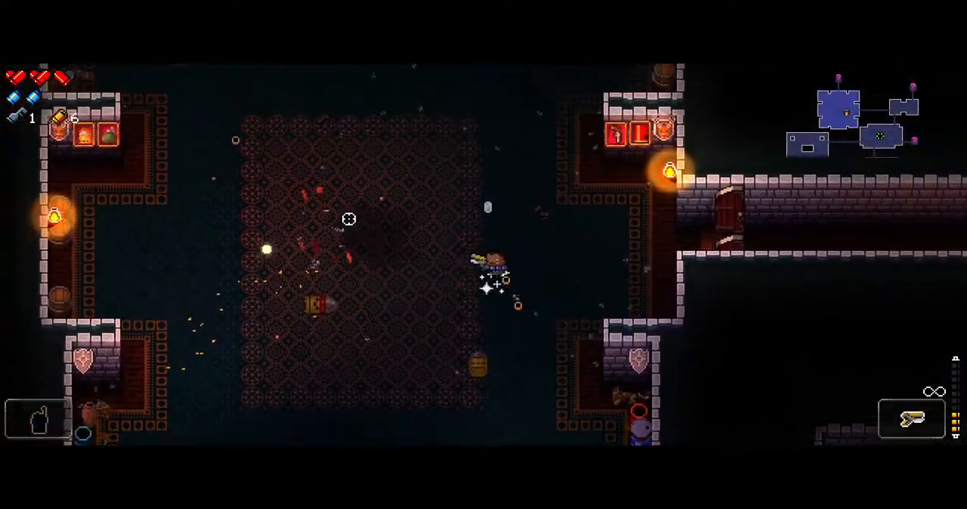
Pause the run after exploring further through the floor.
key(Escape)
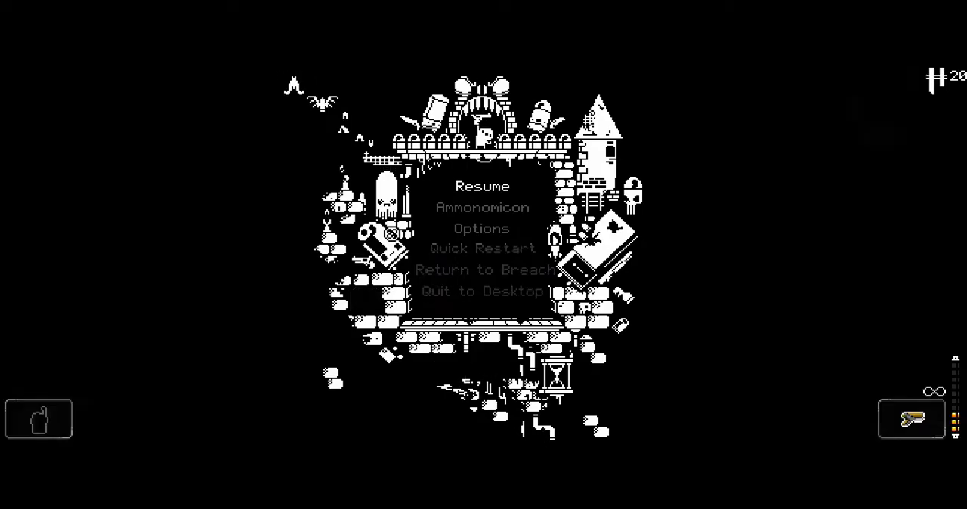
Resume play, push through the Keep rooms collecting shells and engage the armoured enemy.
click(483, 186)
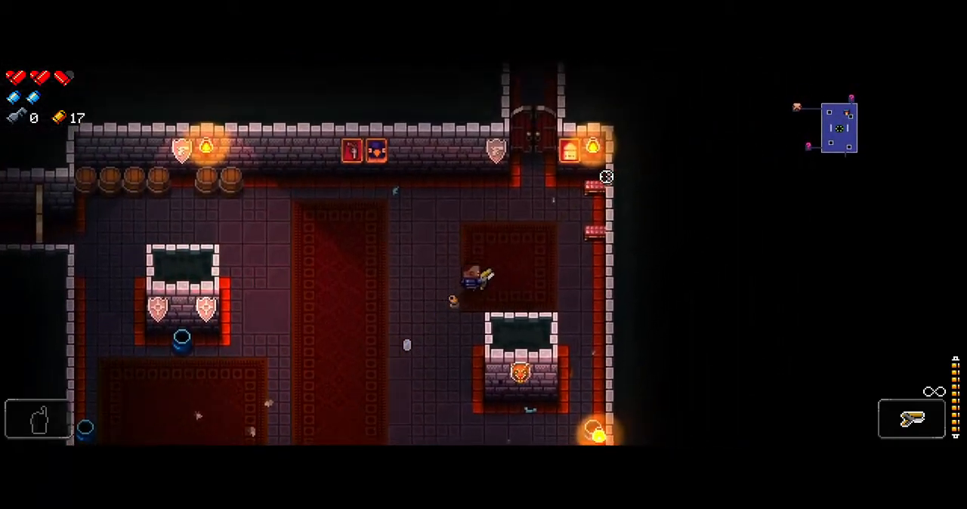
key(w)
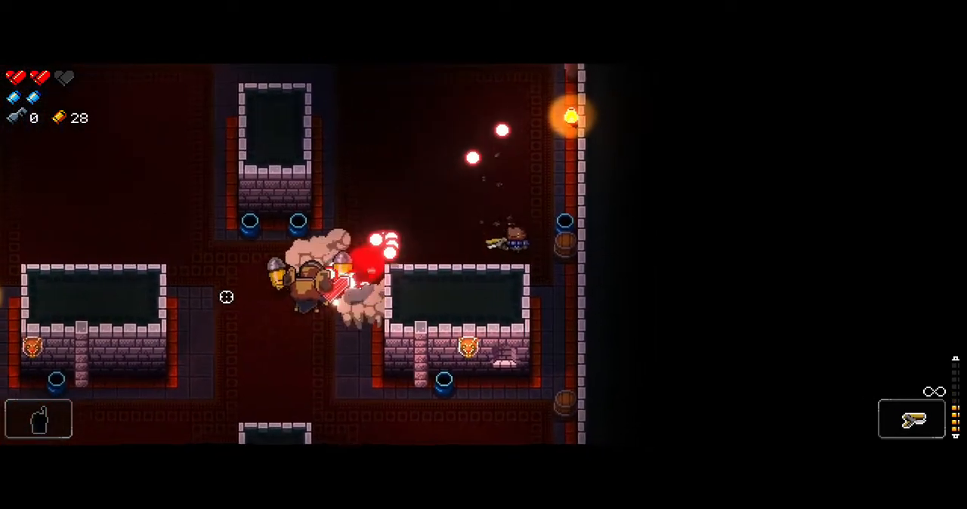
Pause the run again mid-fight on the first floor.
key(Escape)
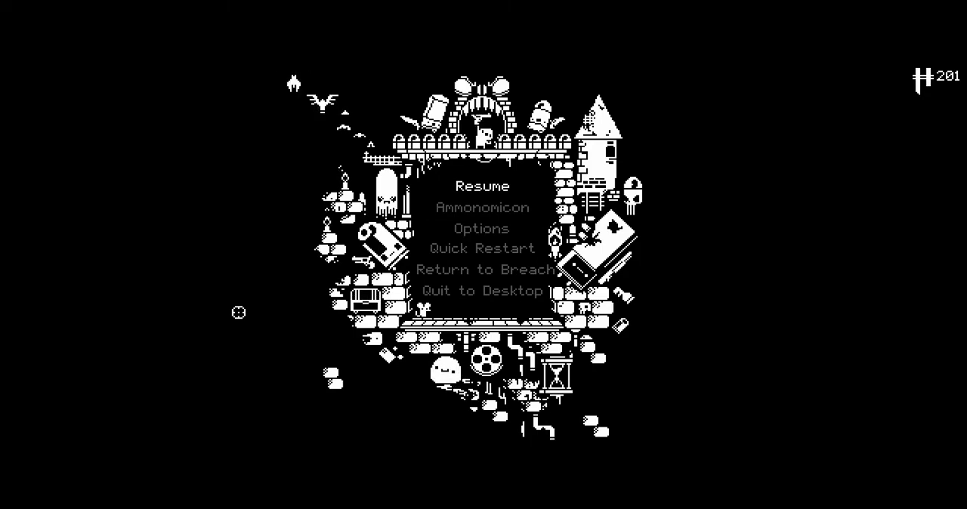
Resume, die to the Gun Nut, and return to the Breach hub.
click(482, 186)
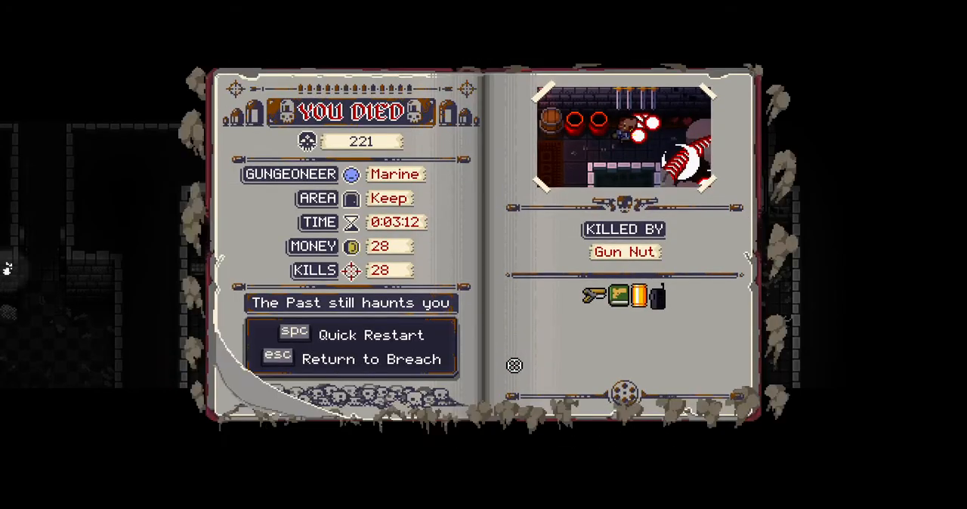
key(esc)
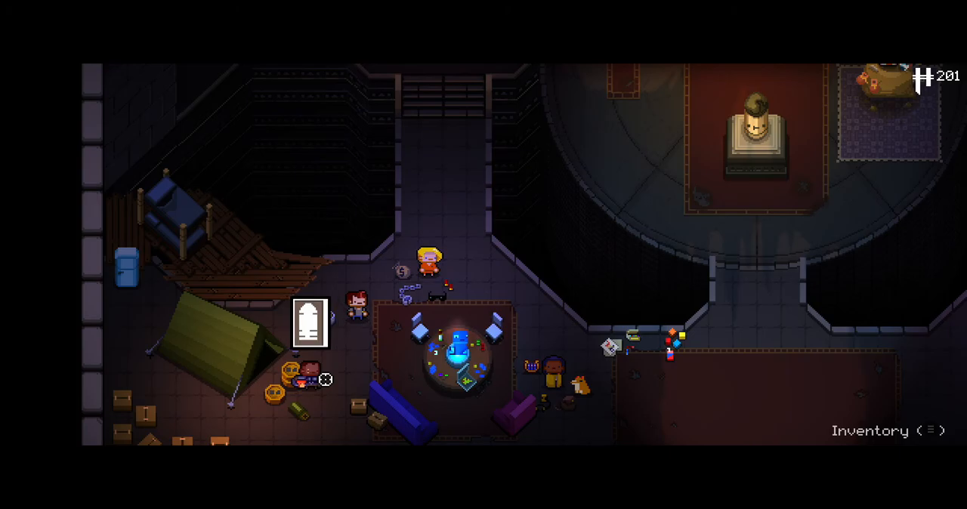